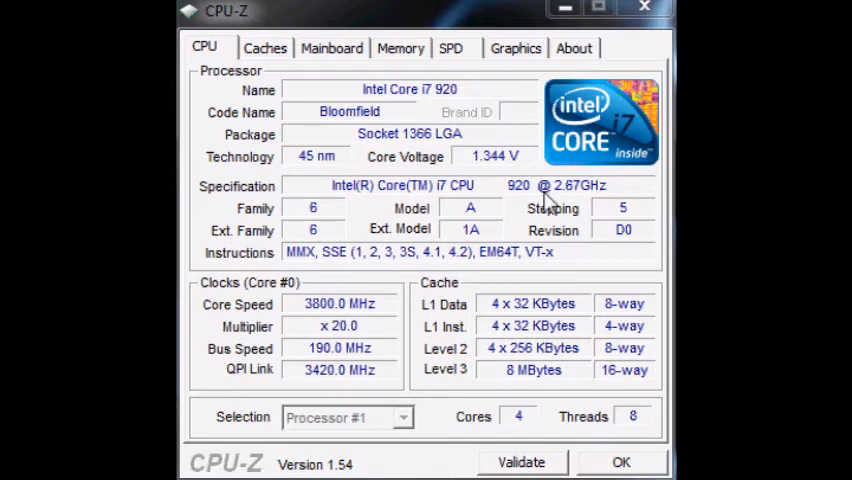
mouse_move(378, 315)
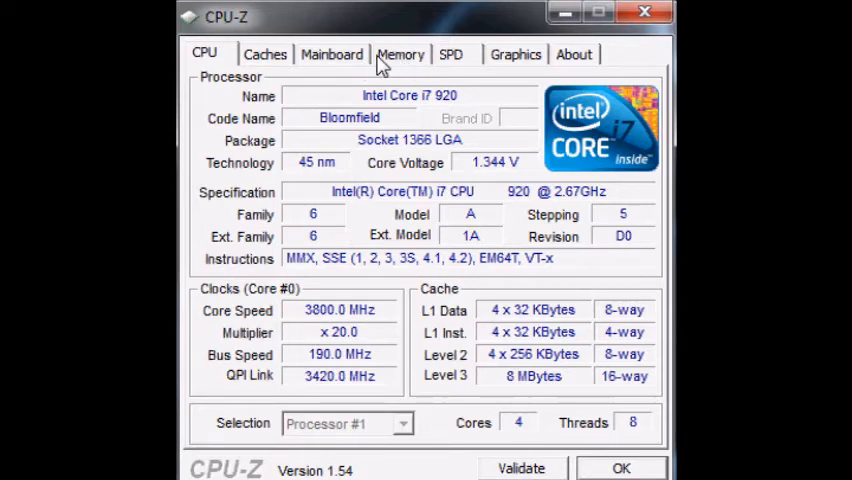
Step: Review DDR3 memory, ASUS P6T SE motherboard with BIOS 0403, then CPU-Z 1.54 version info
click(400, 54)
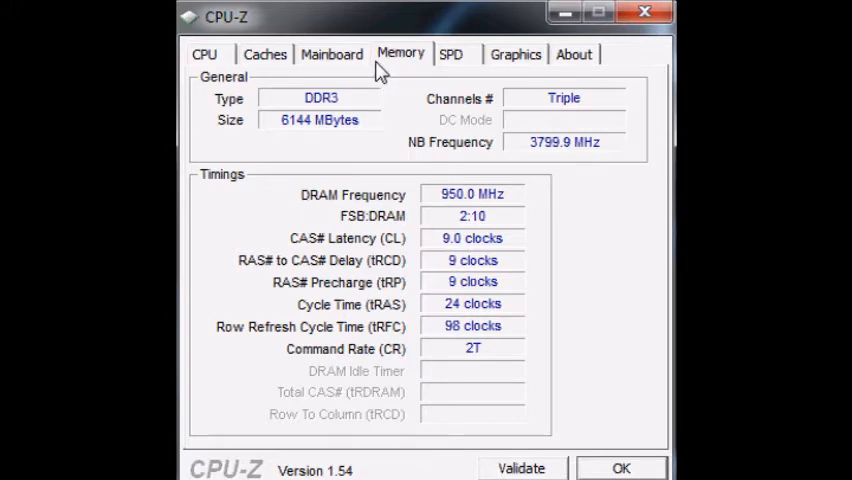
click(331, 54)
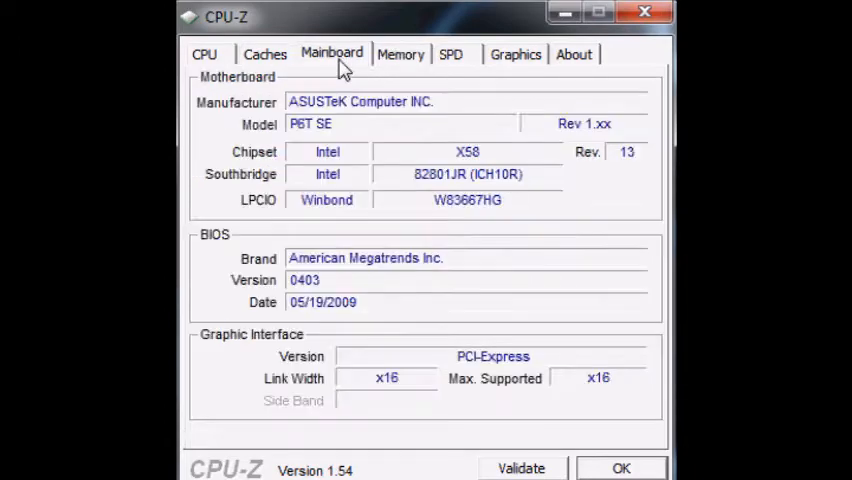
click(401, 54)
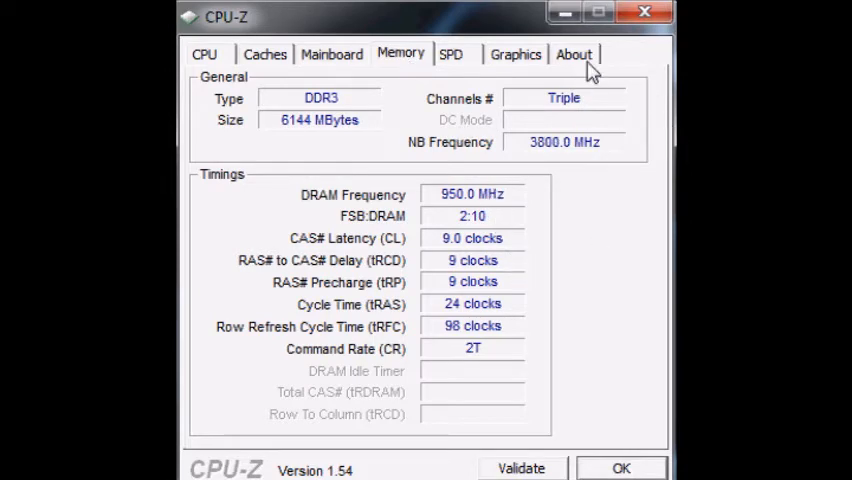
click(574, 54)
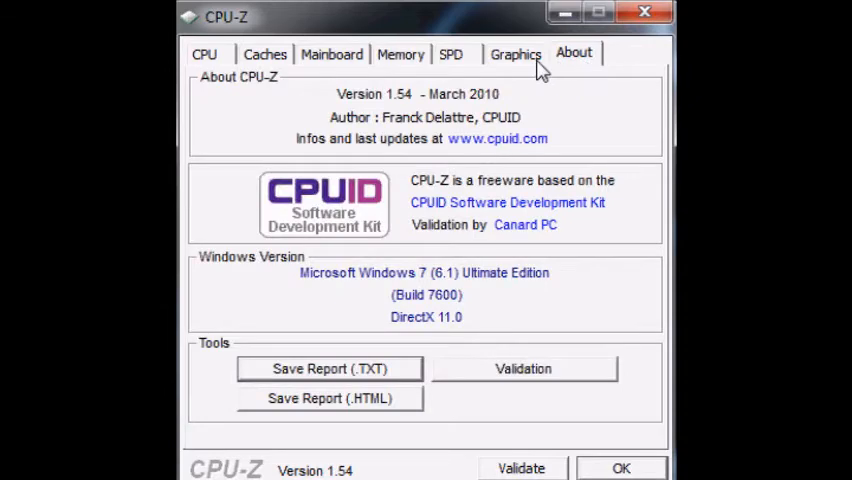
Step: Show Core #0–#3 temperatures (40–43°C) for the Core i7 920 at 3799.78 MHz
click(450, 54)
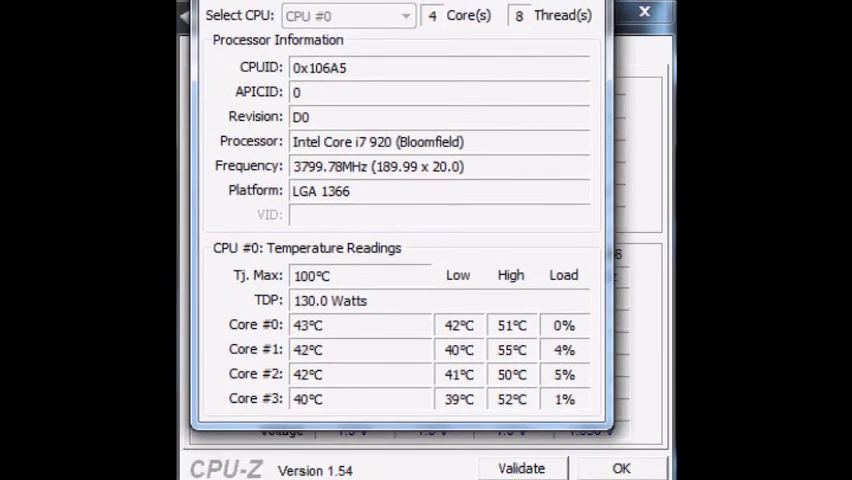
Step: Show slot 1's 2048 MB Corsair DDR3 module with its JEDEC and XMP-1866 timings
click(450, 54)
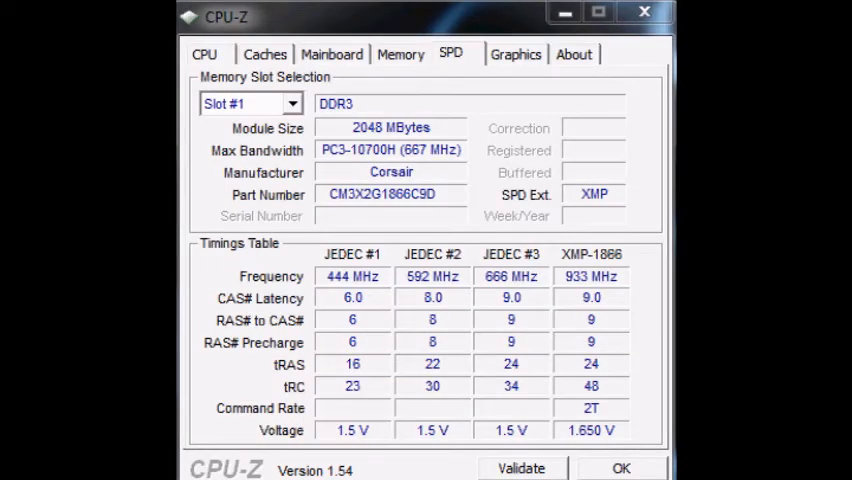
mouse_move(388, 78)
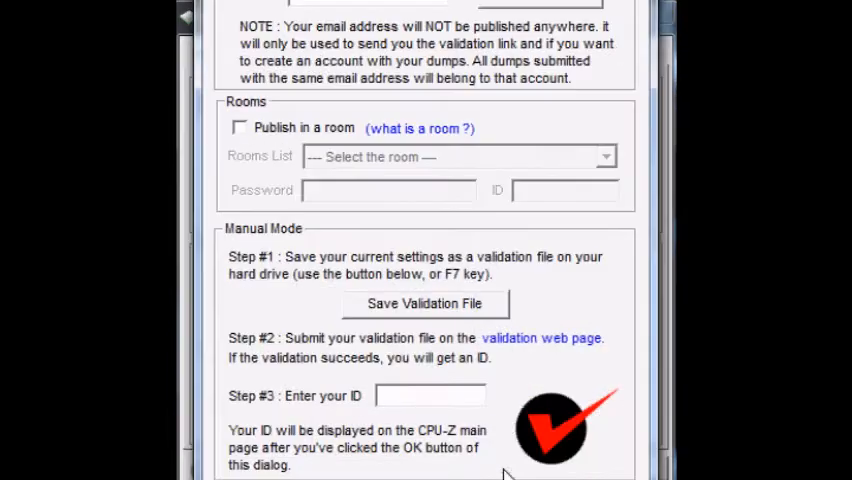
Step: Scroll through the validation page listing the Core i7 920 with 4 cores and 8 threads
scroll(up, 3)
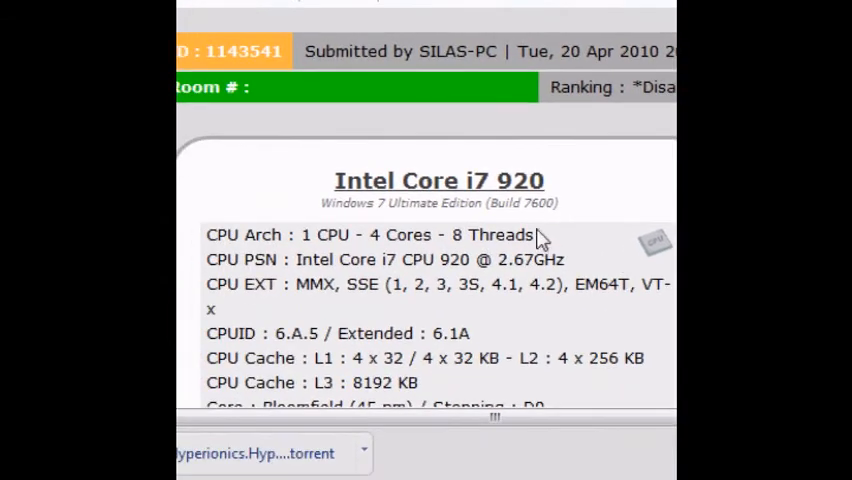
scroll(down, 3)
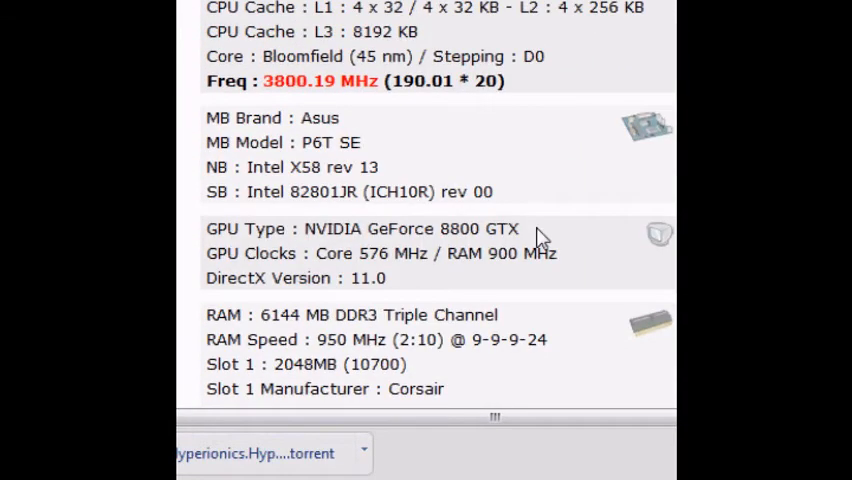
scroll(down, 3)
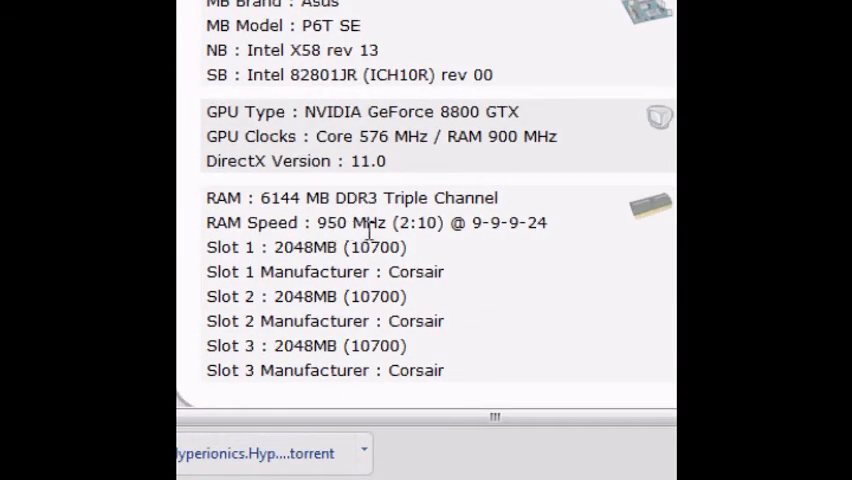
scroll(up, 3)
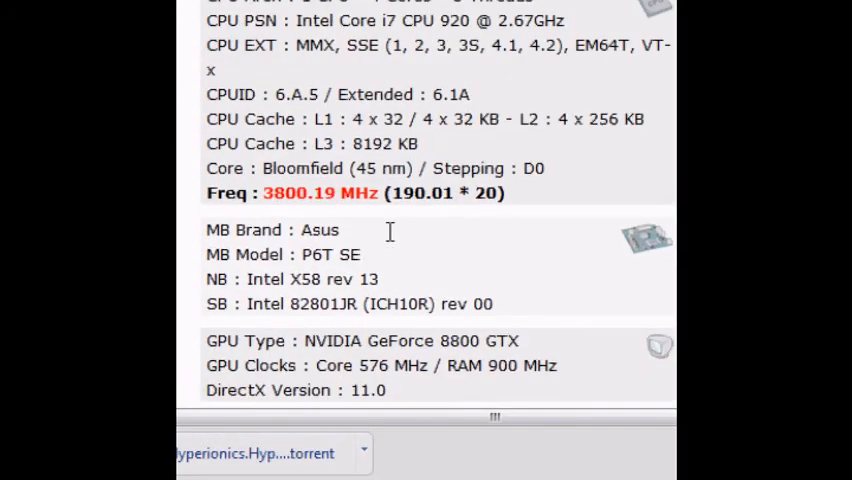
scroll(up, 3)
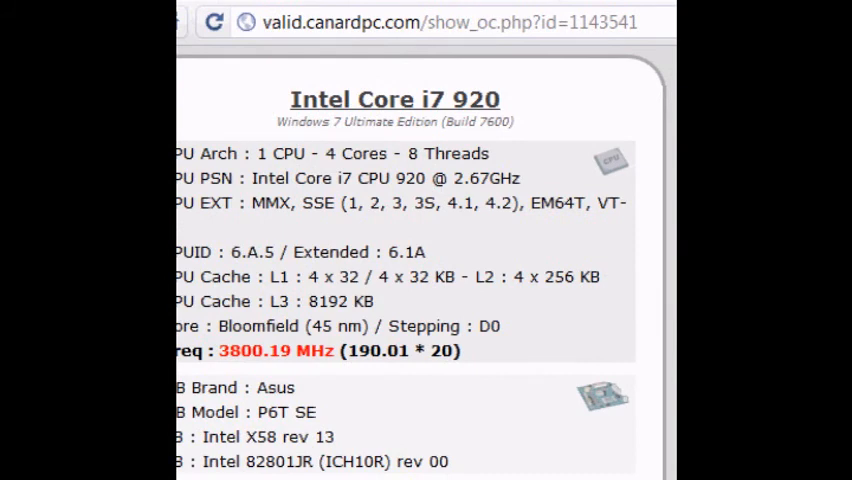
mouse_move(555, 14)
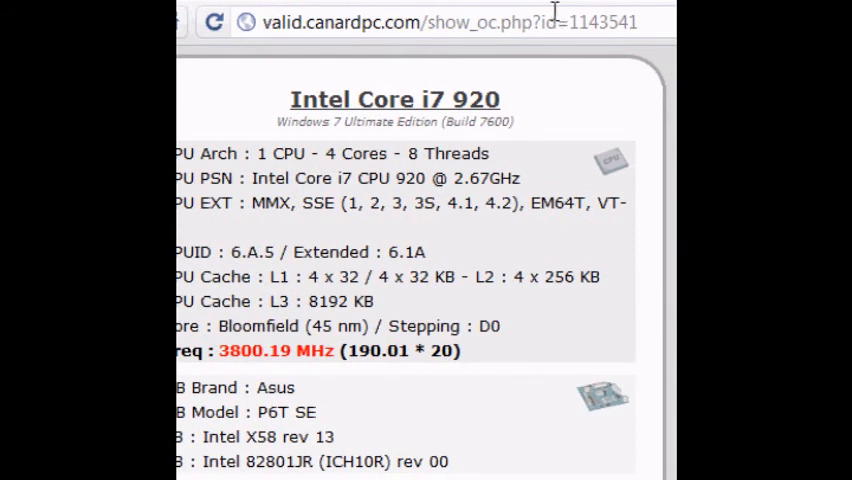